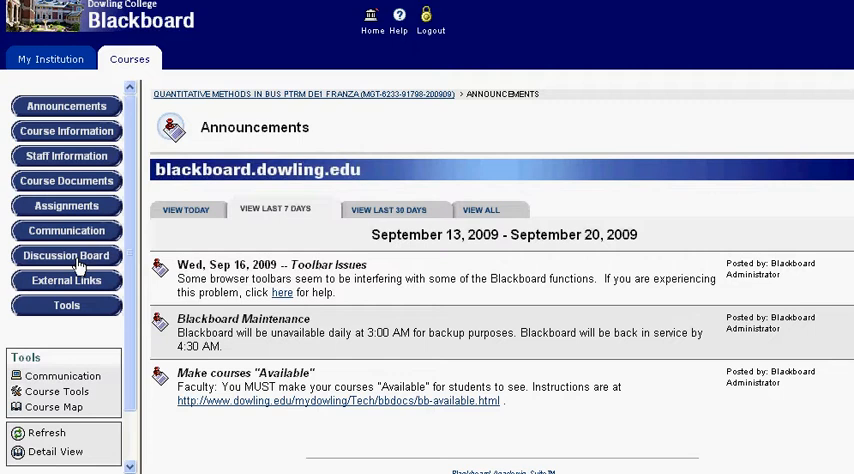
Open the course Discussion Board and enter the empty Chapter 1 forum
left_click(65, 255)
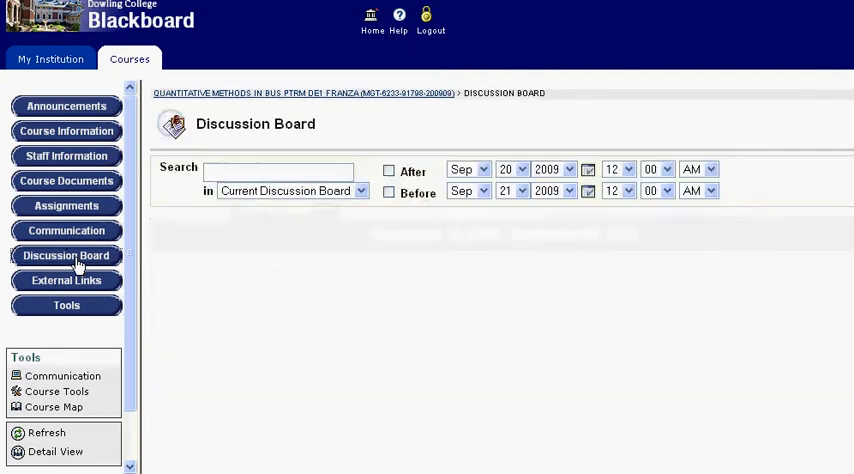
left_click(66, 255)
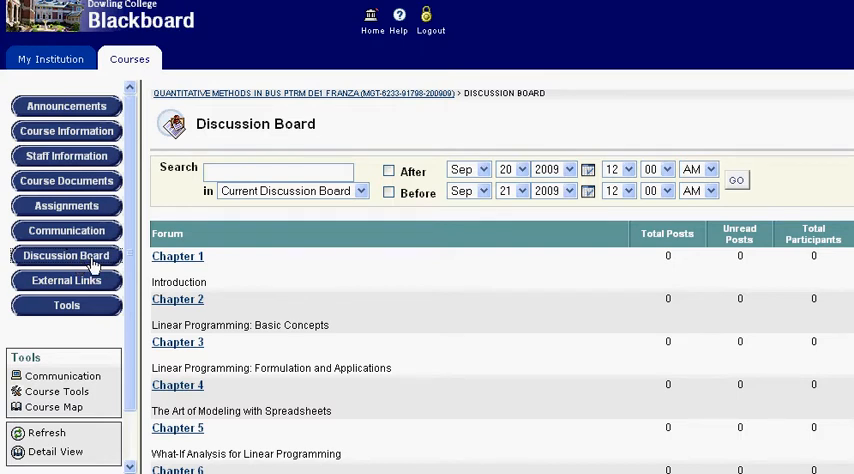
mouse_move(310, 308)
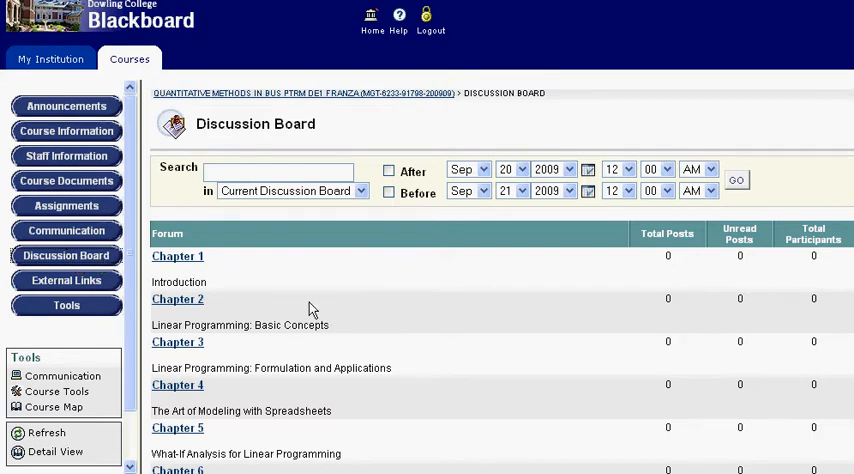
mouse_move(432, 331)
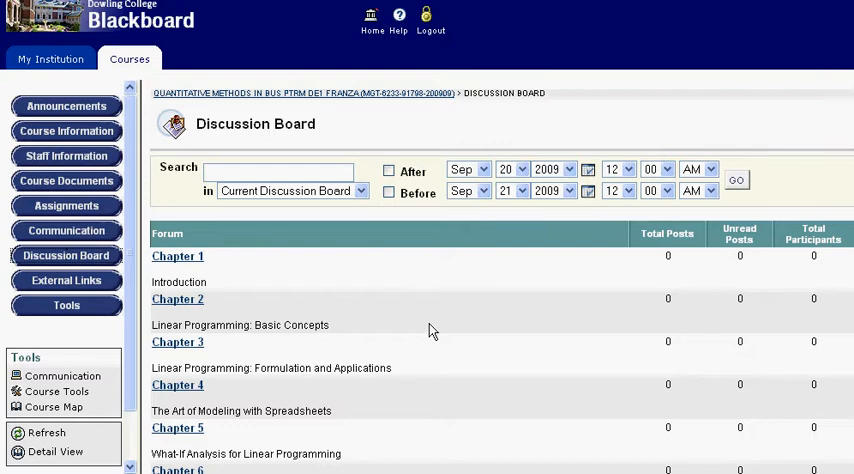
mouse_move(170, 250)
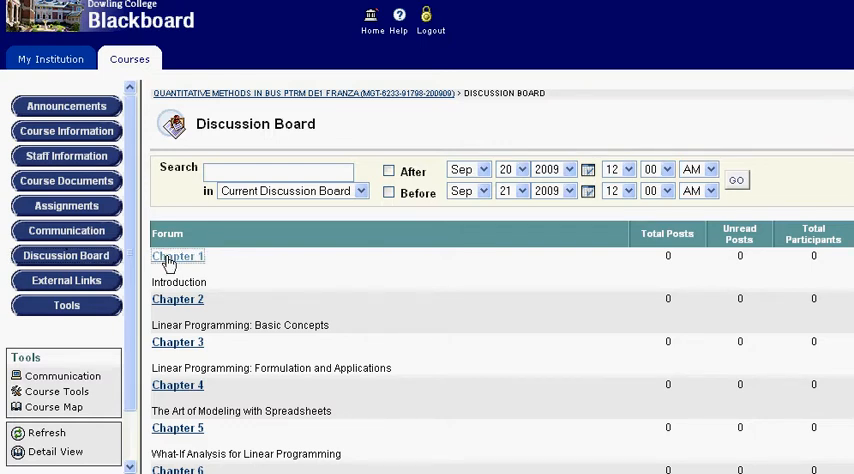
left_click(177, 256)
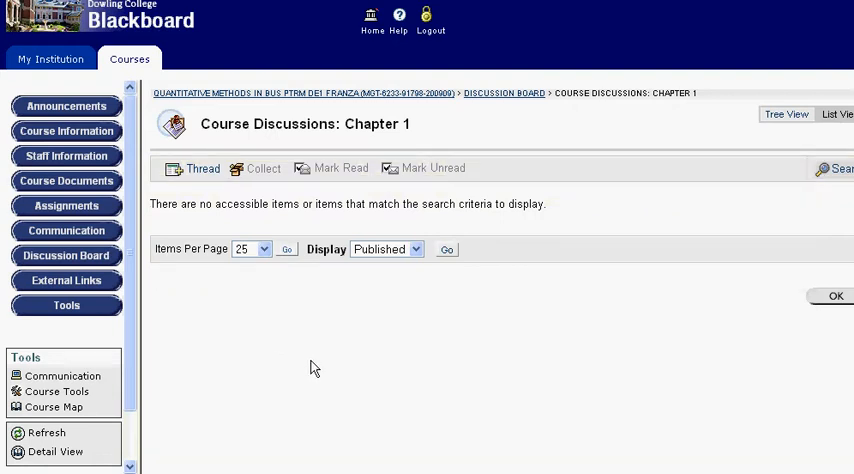
mouse_move(203, 168)
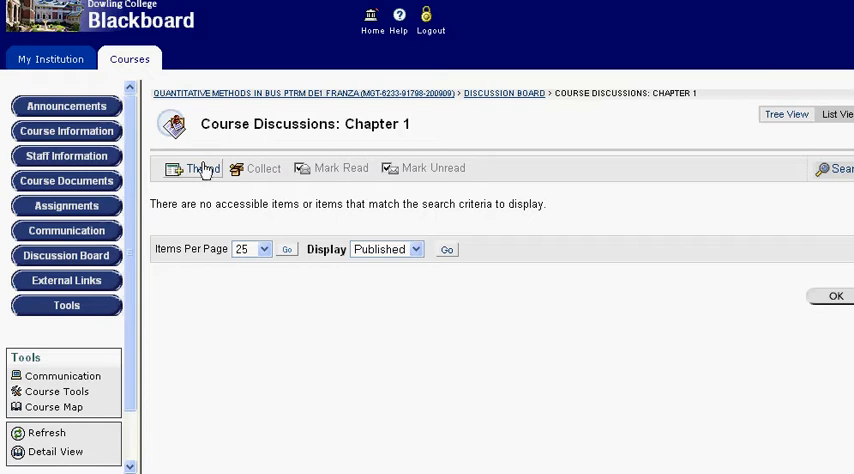
Post a new thread 'Question #4 on Quiz' asking why the break-even statement is false
left_click(198, 168)
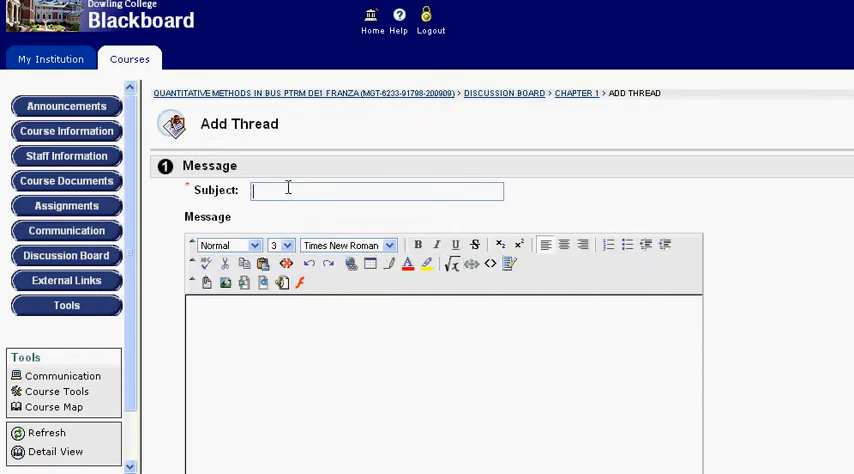
type("Question #4 on Quiz")
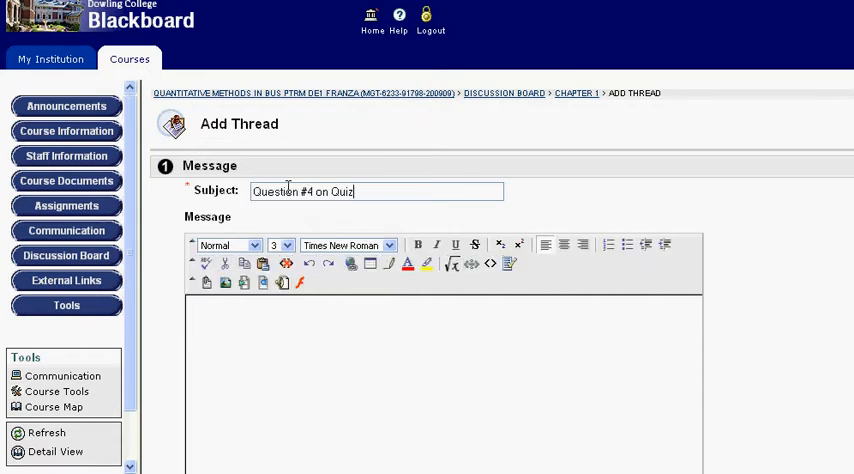
mouse_move(287, 211)
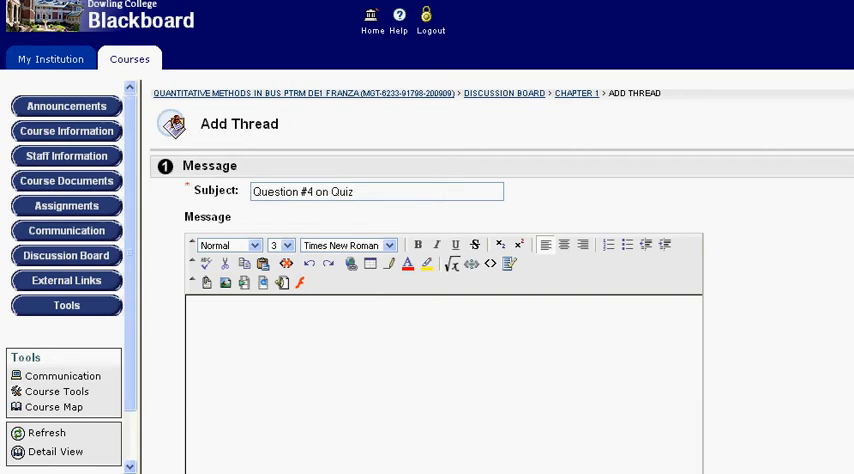
mouse_move(367, 356)
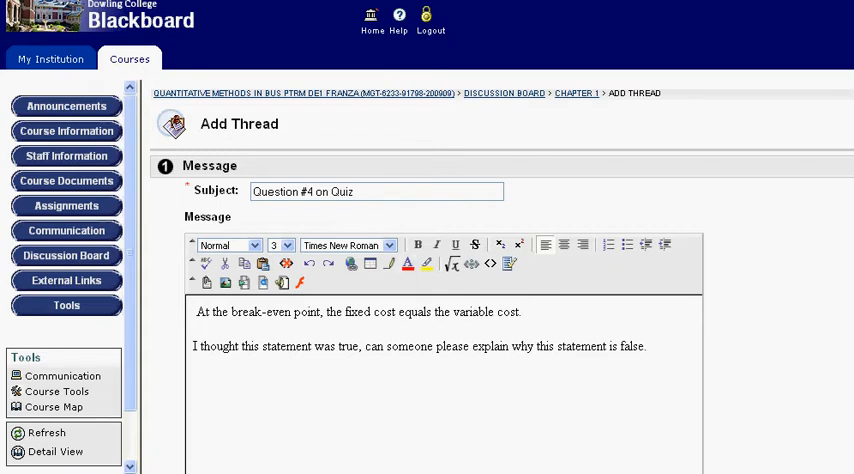
scroll("down", 3)
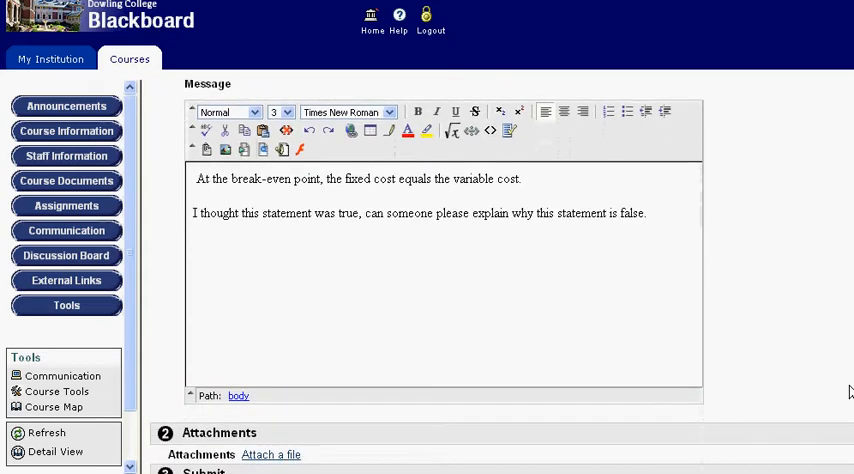
scroll("down", 3)
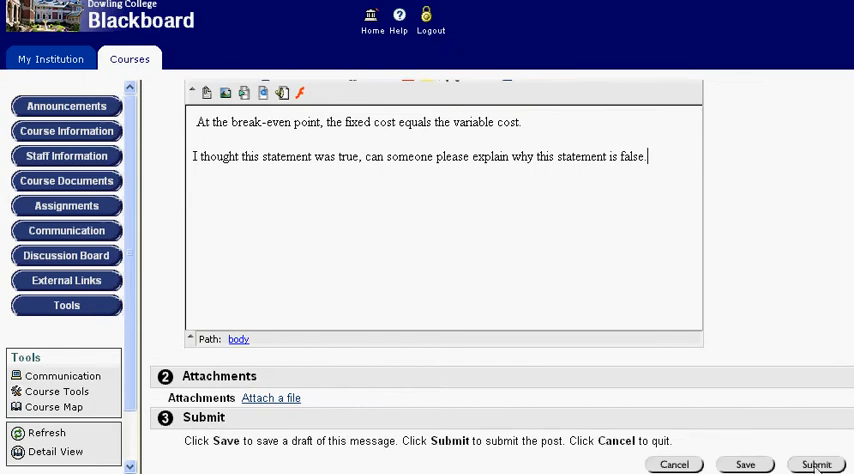
mouse_move(816, 464)
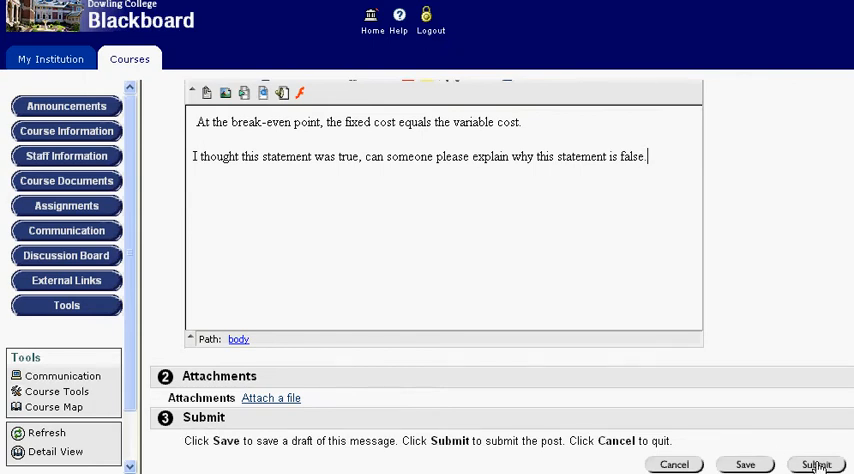
left_click(816, 464)
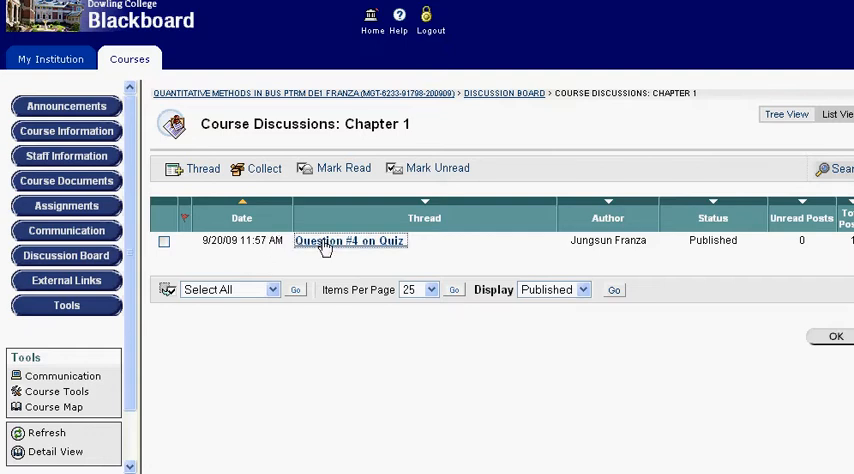
View the 'Question #4 on Quiz' thread and start a reply to it
left_click(349, 241)
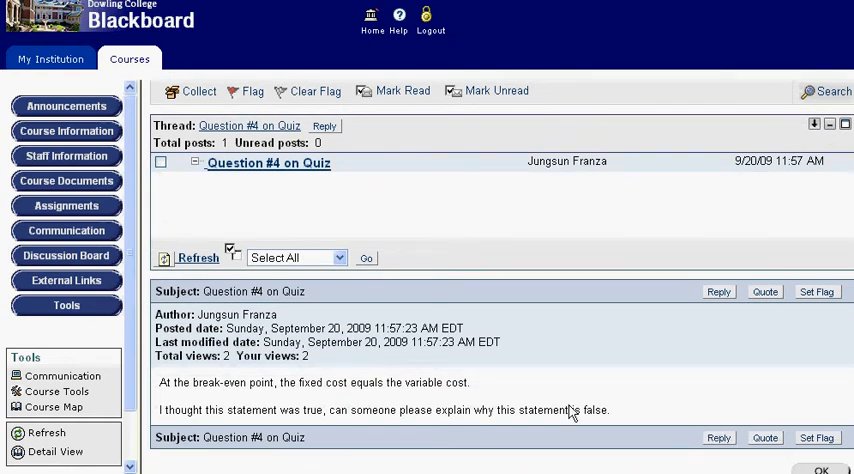
left_click(720, 291)
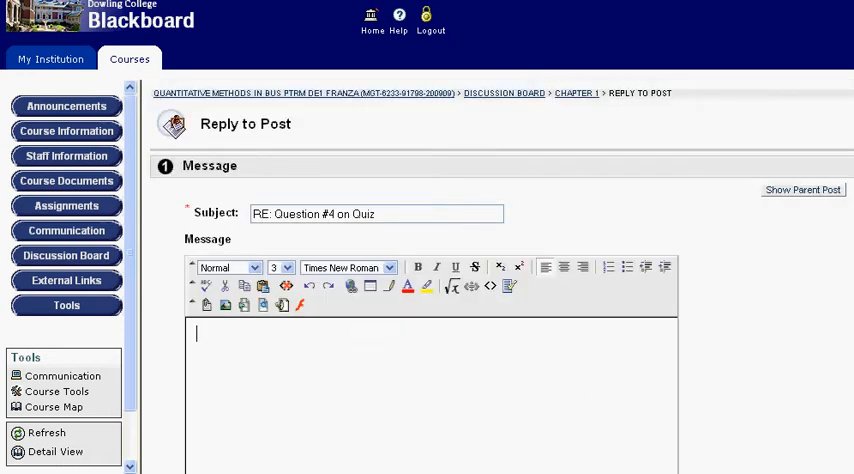
Try attaching a file, cancel the file chooser, and submit with no attachment
scroll("down", 3)
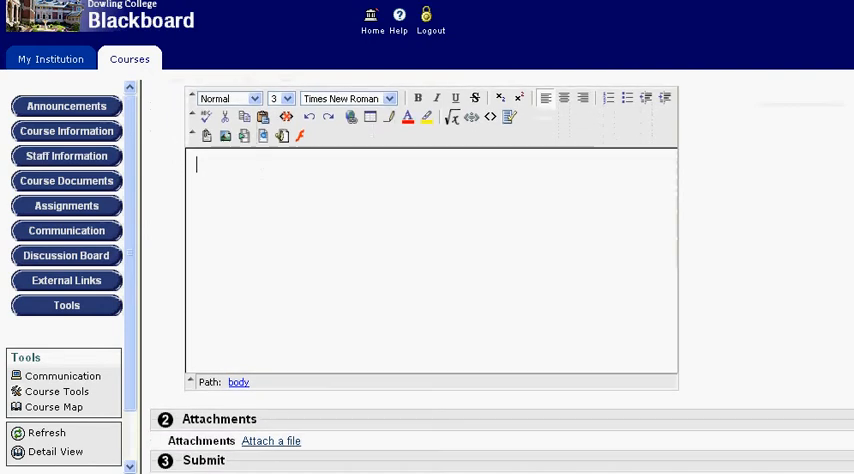
scroll("down", 3)
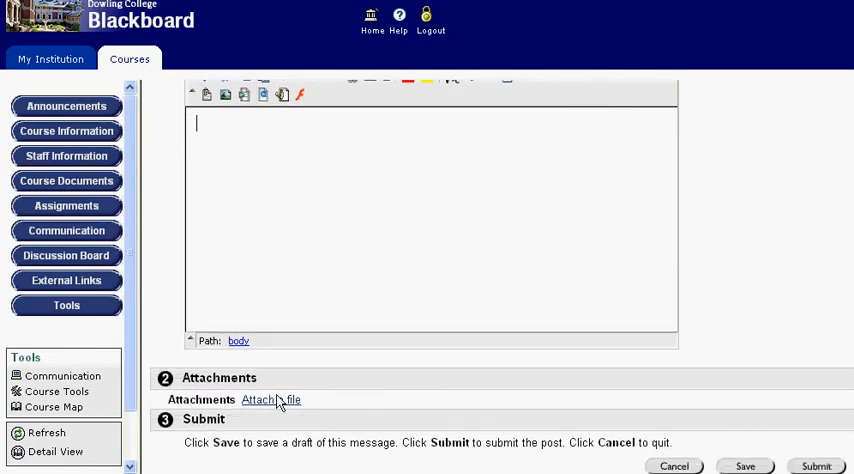
left_click(265, 400)
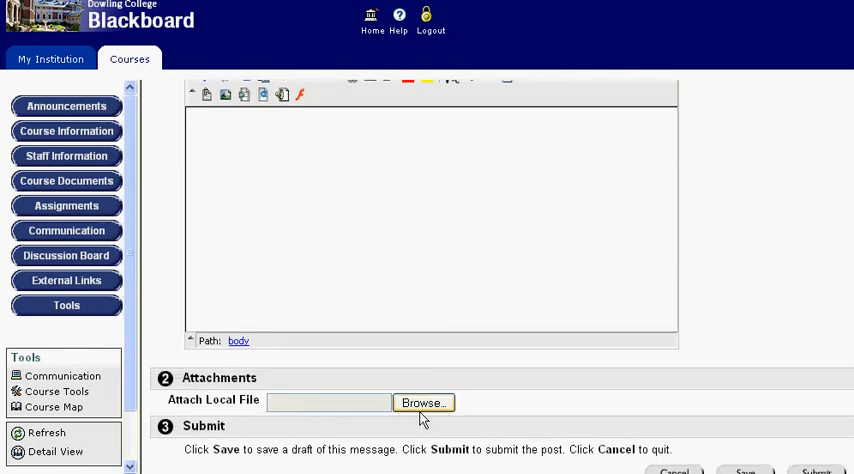
left_click(423, 402)
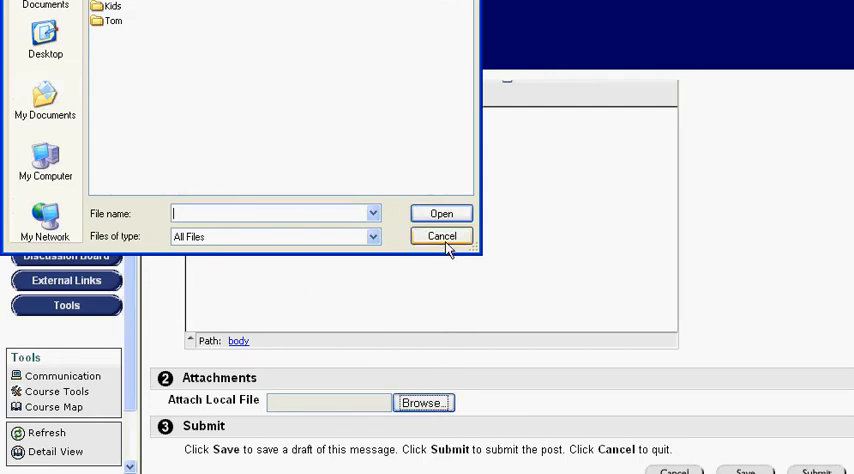
left_click(441, 235)
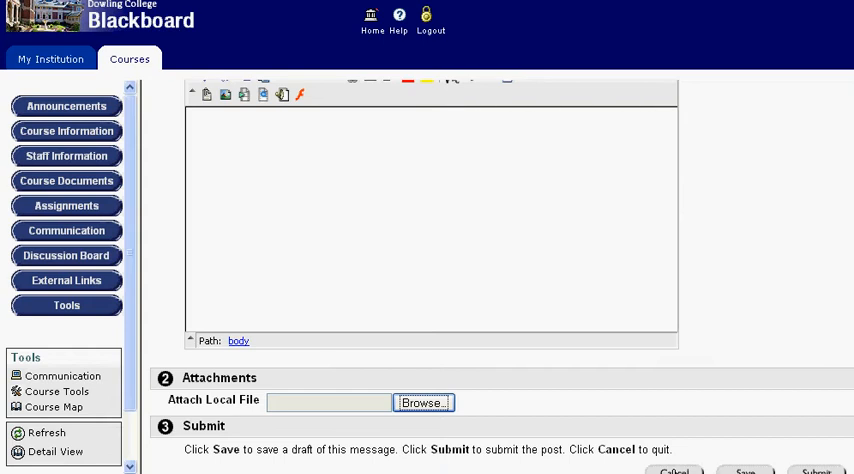
left_click(814, 465)
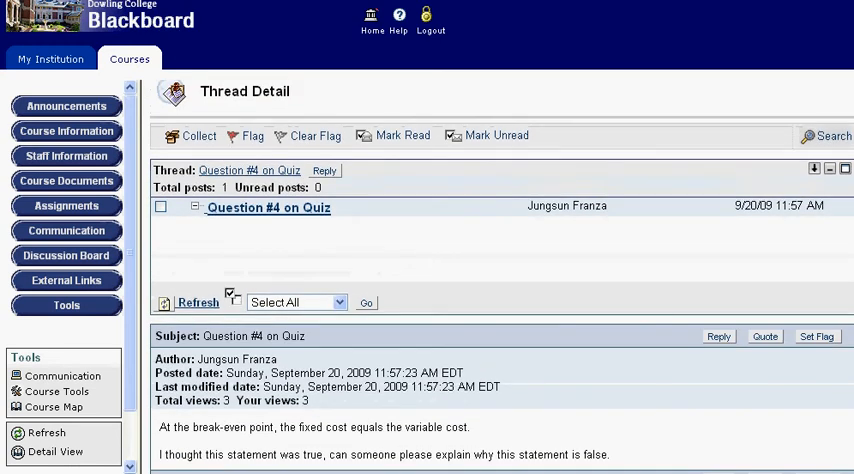
Select the 'Question #4 on Quiz' post, flag it, and start a new reply
left_click(248, 136)
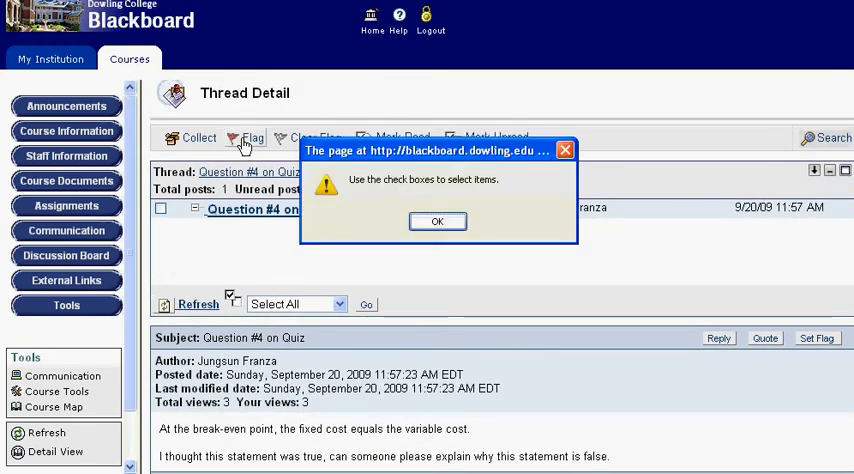
left_click(437, 221)
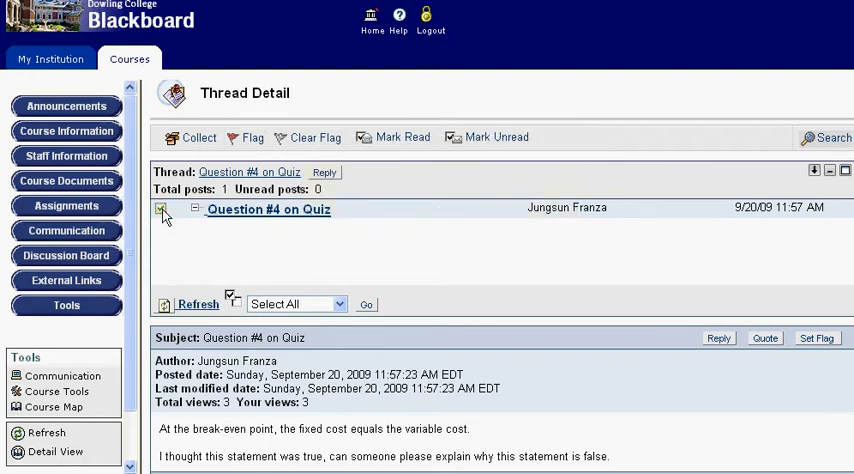
left_click(246, 137)
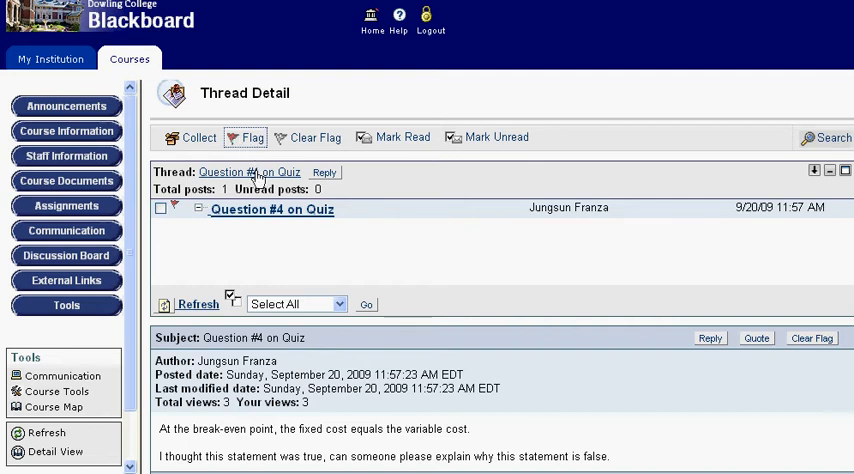
left_click(271, 209)
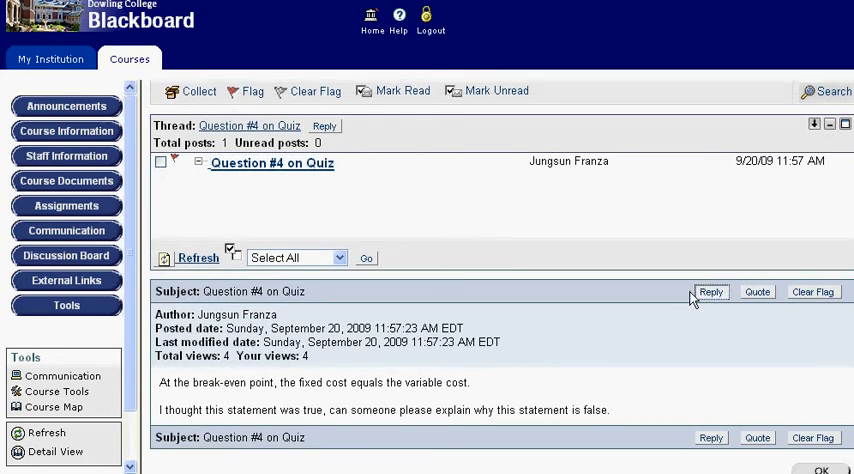
left_click(711, 291)
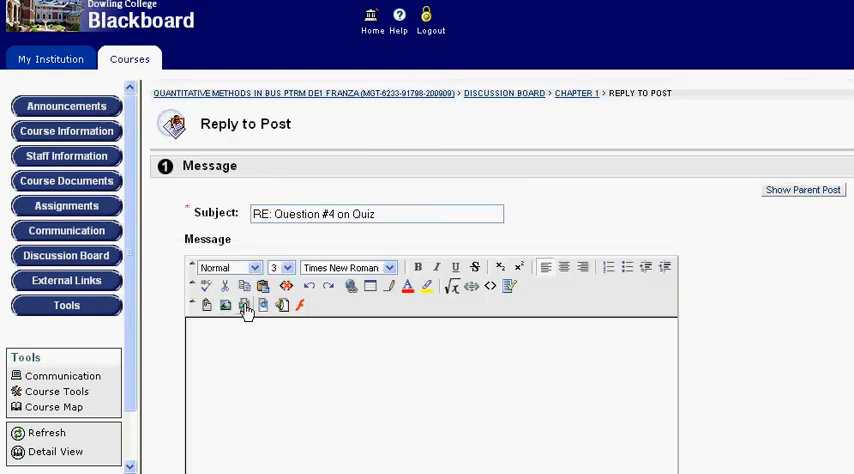
mouse_move(262, 306)
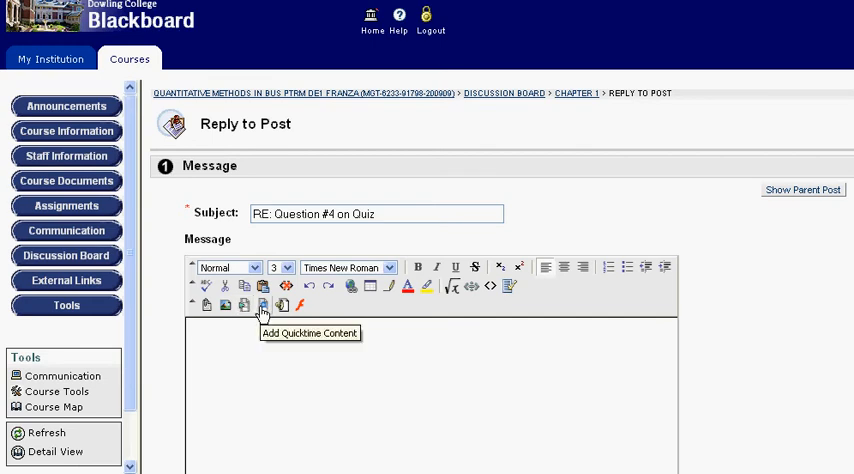
mouse_move(284, 308)
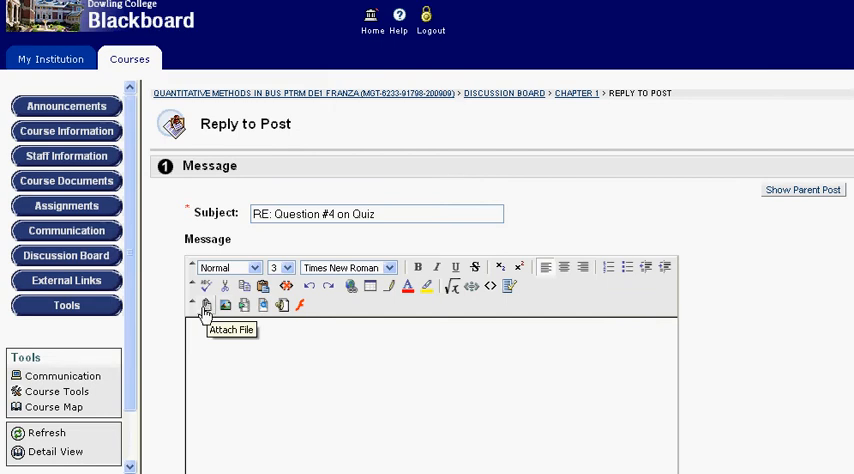
mouse_move(341, 420)
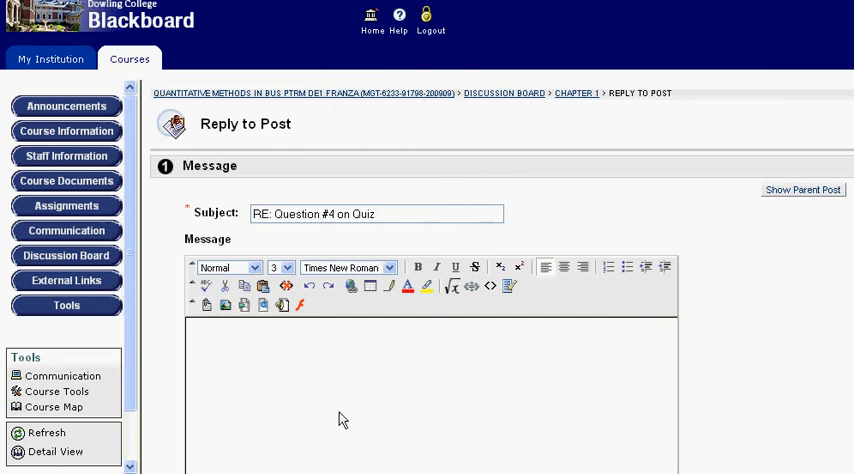
scroll("down", 3)
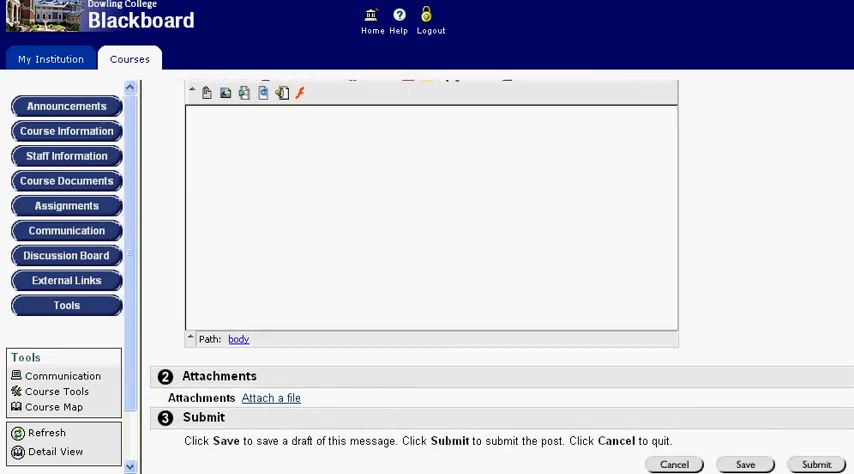
left_click(816, 464)
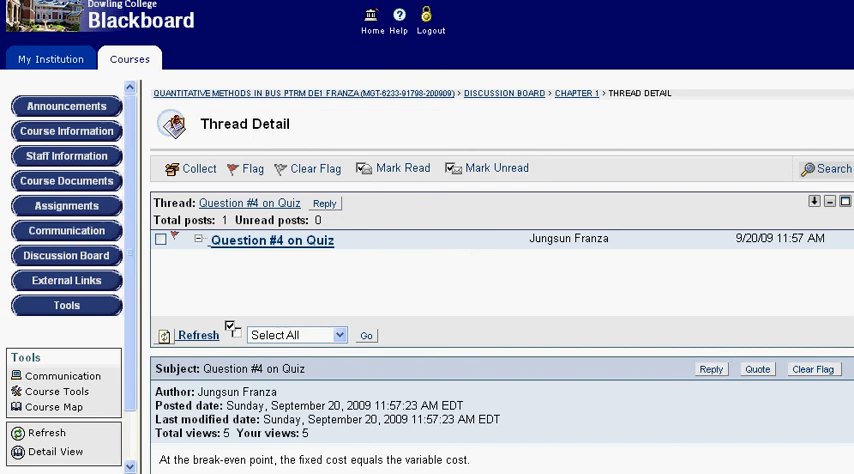
Return to the Chapter 1 forum listing and log out of Blackboard
scroll("down", 3)
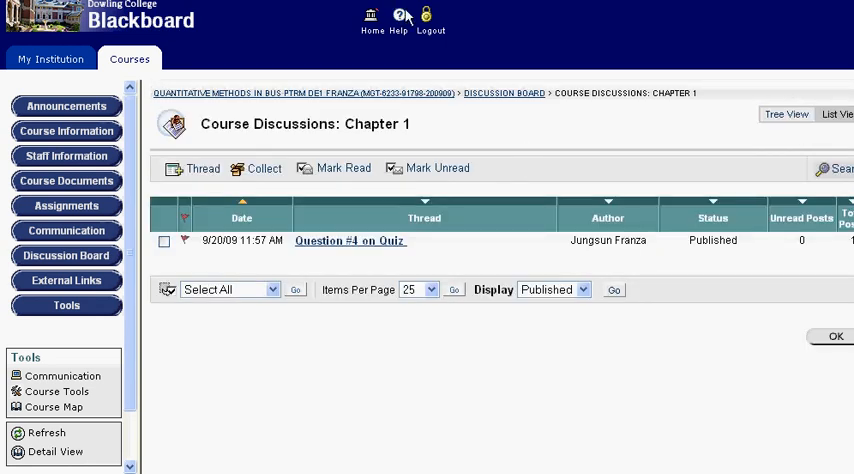
left_click(426, 18)
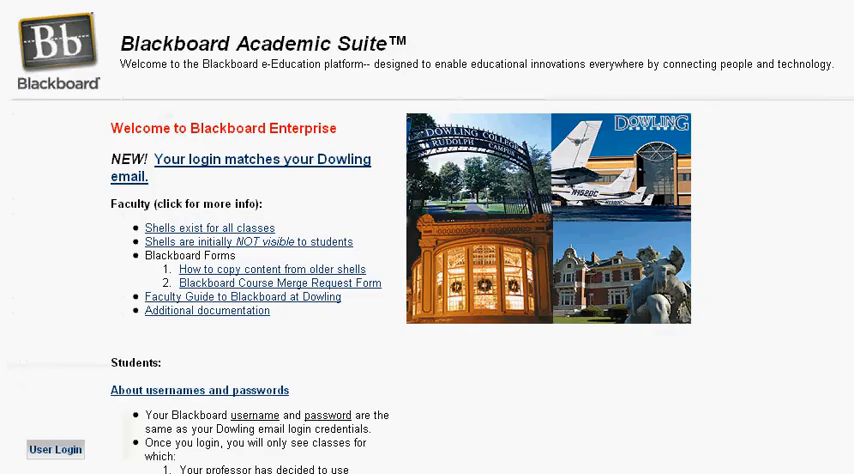